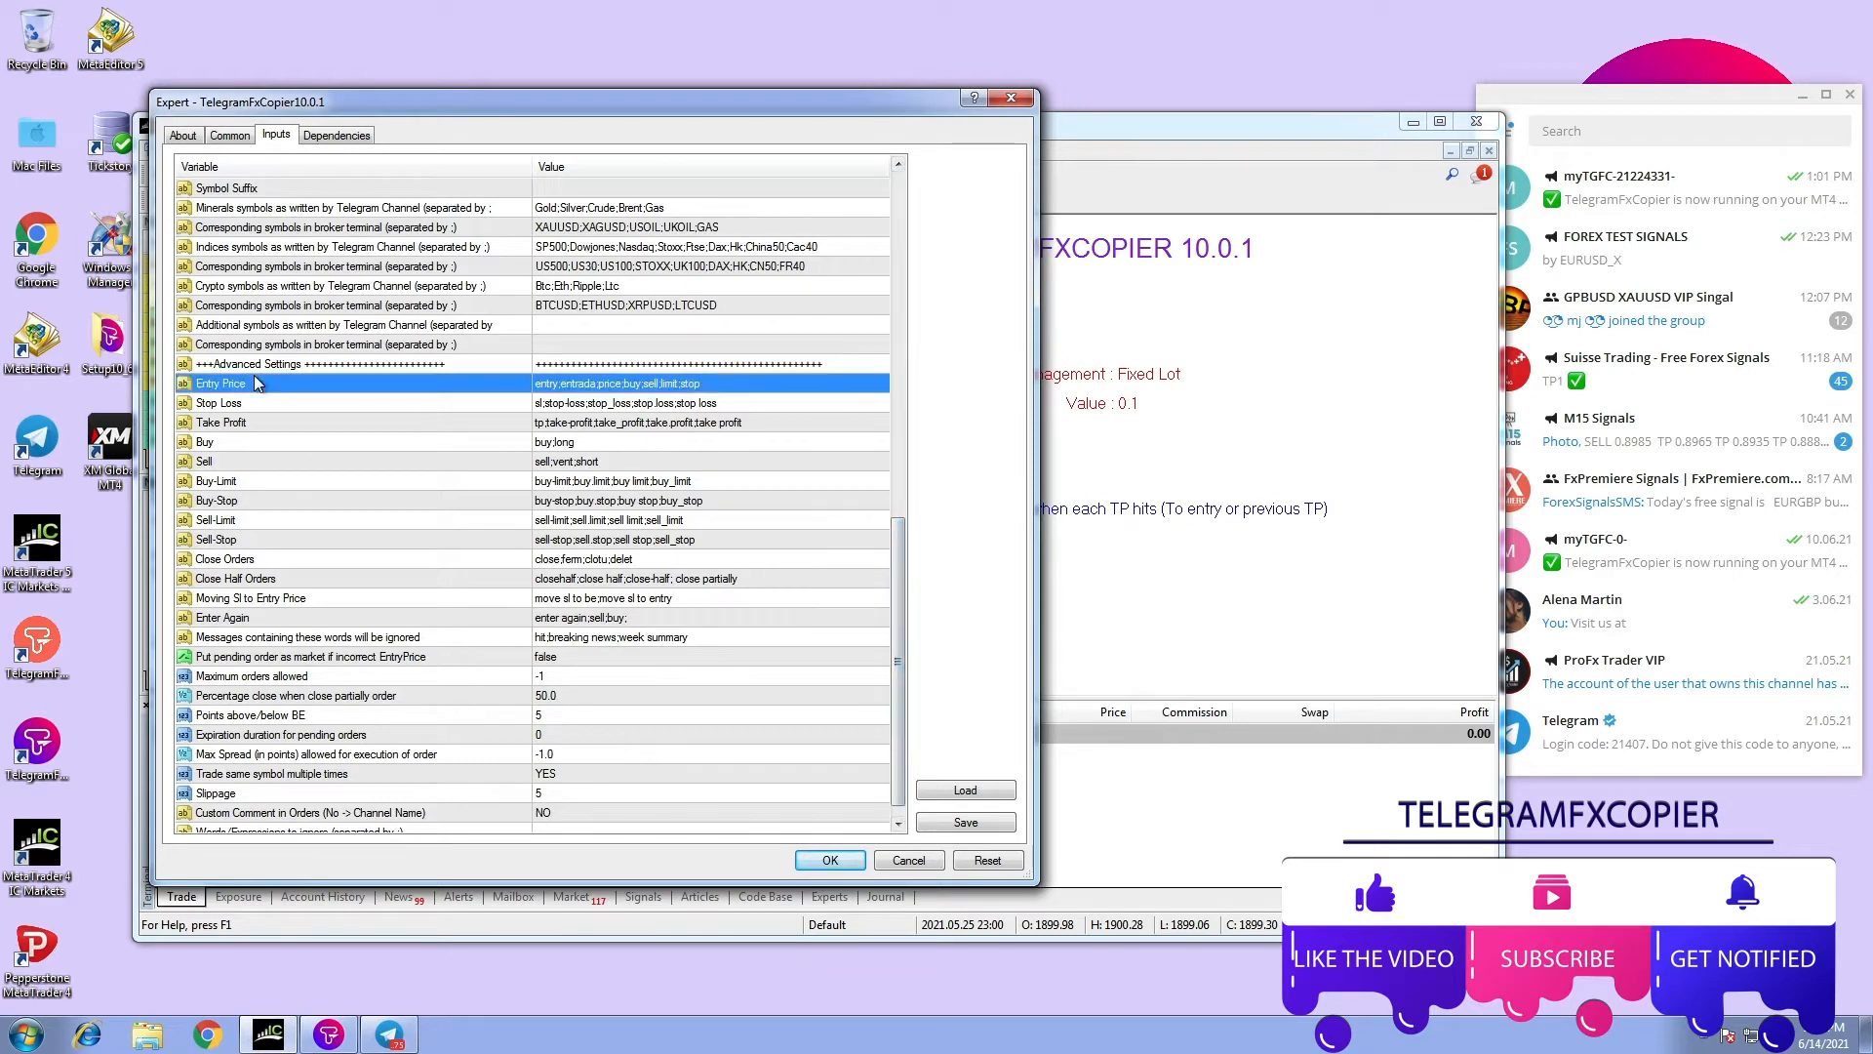
Step: Append ';out' to the Close Orders keyword list, giving close;ferm;clotu;delet;out
click(359, 363)
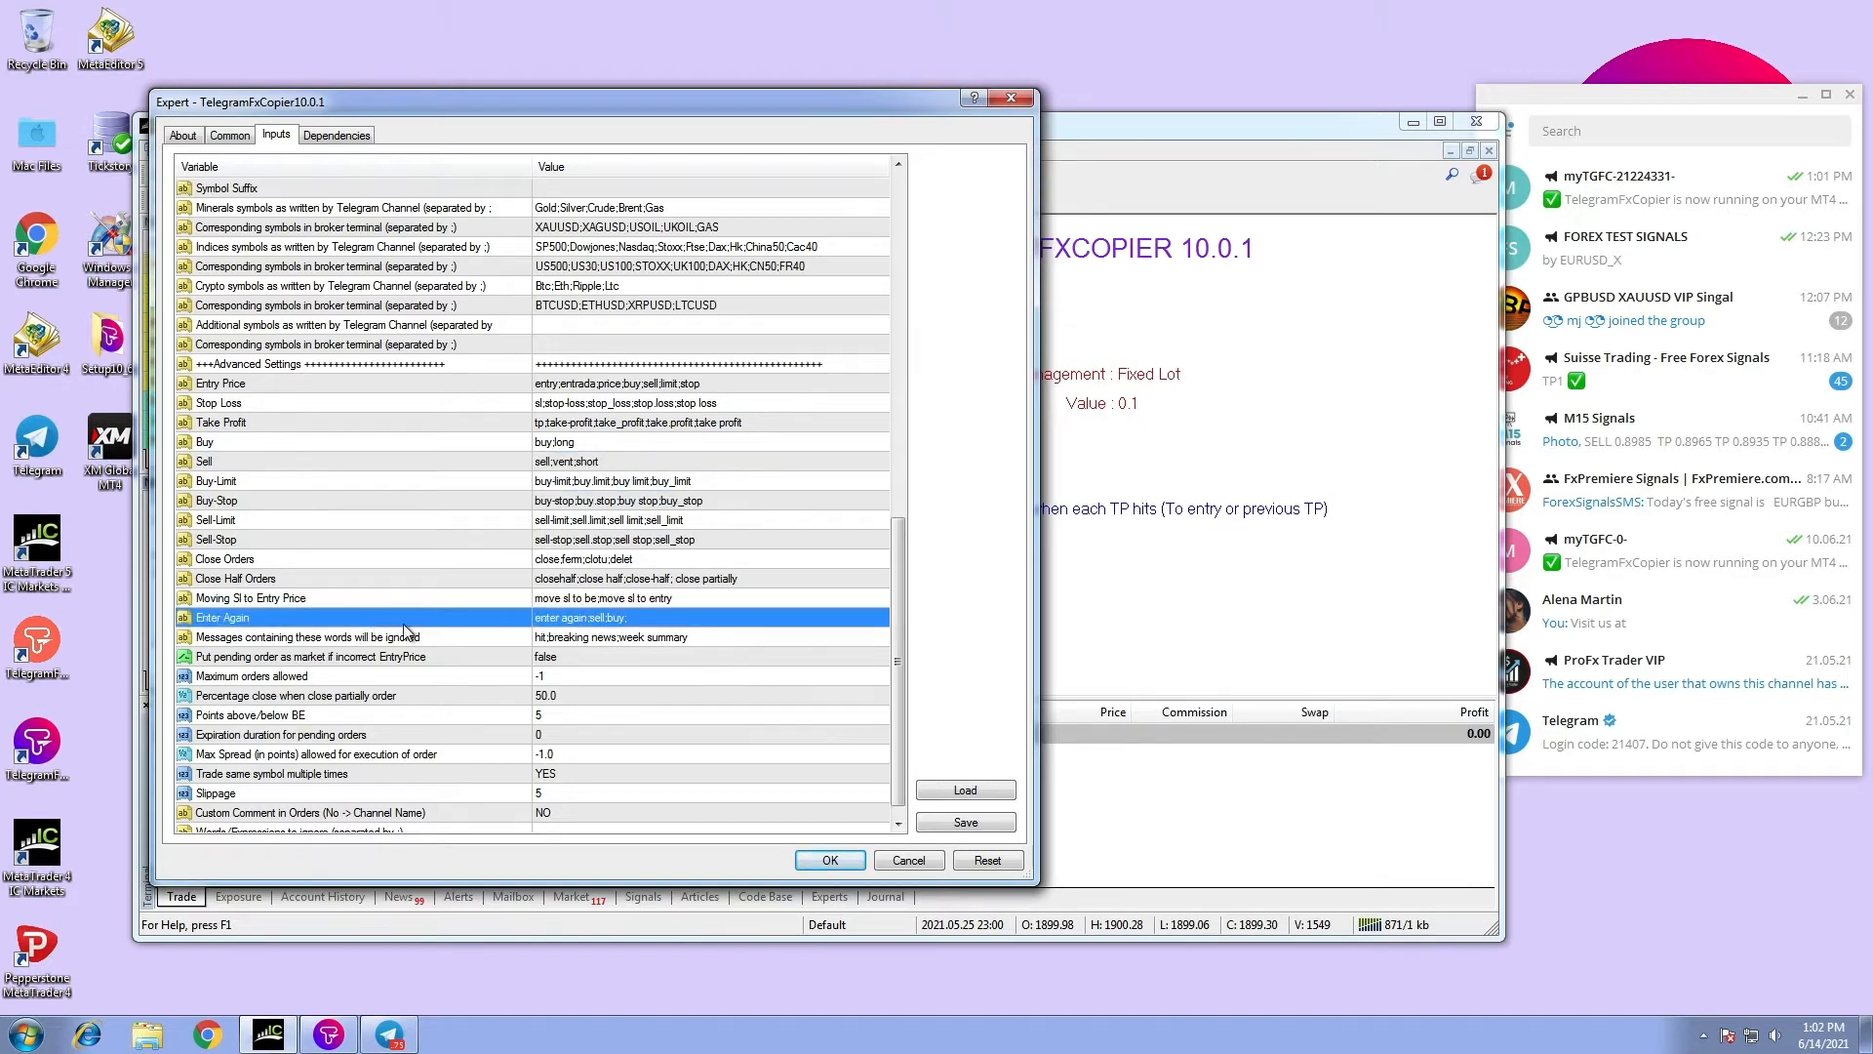
click(359, 636)
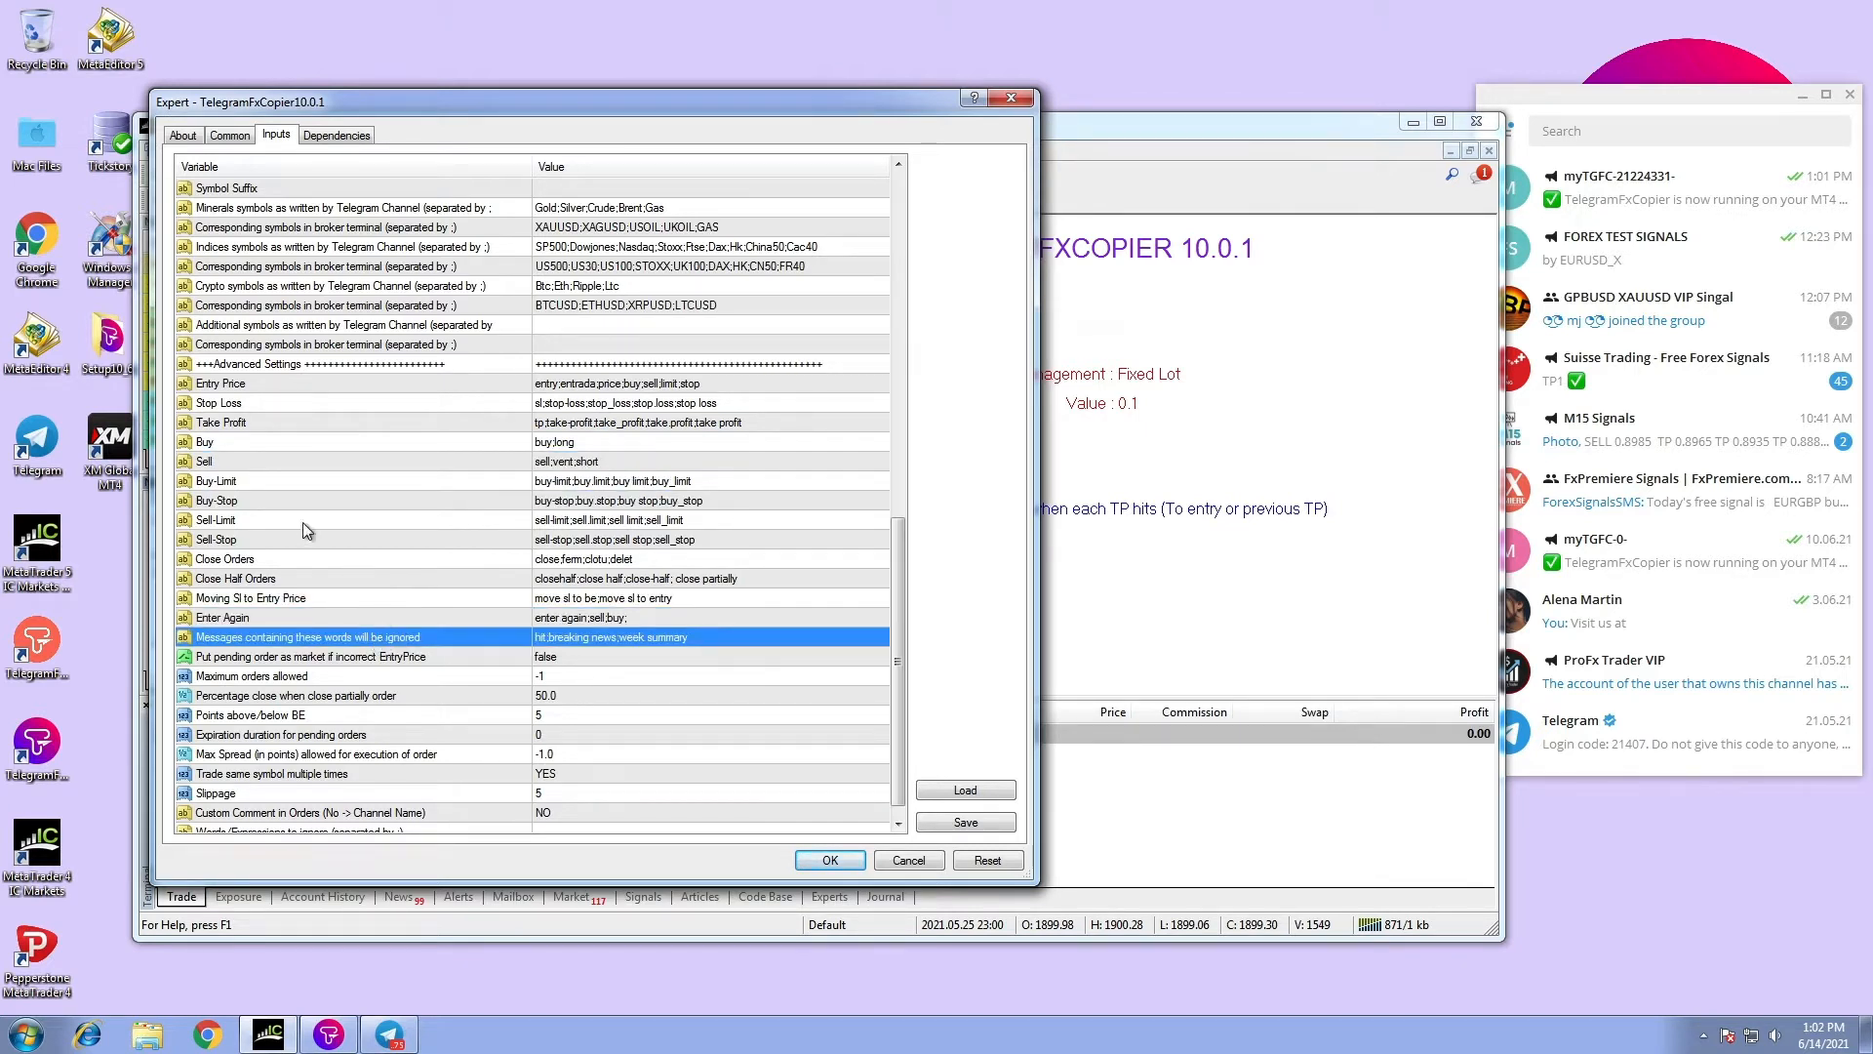
mouse_move(797, 849)
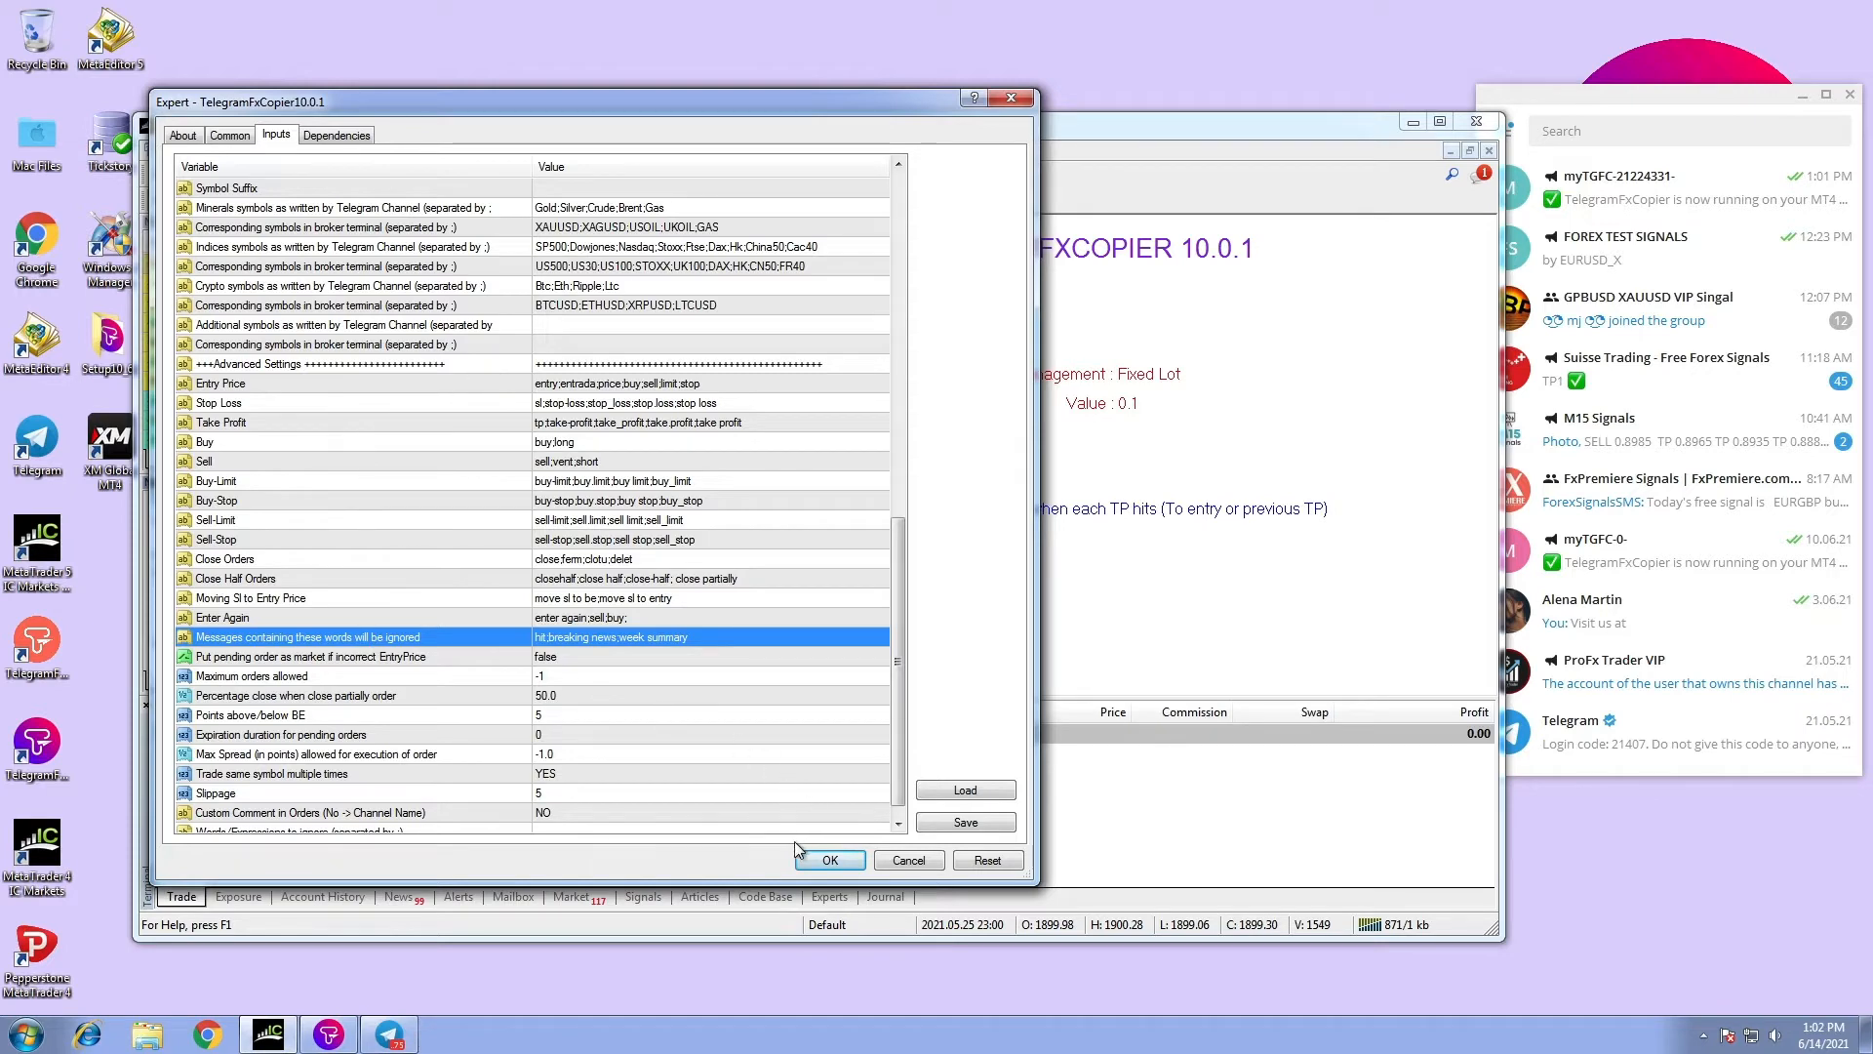
click(829, 860)
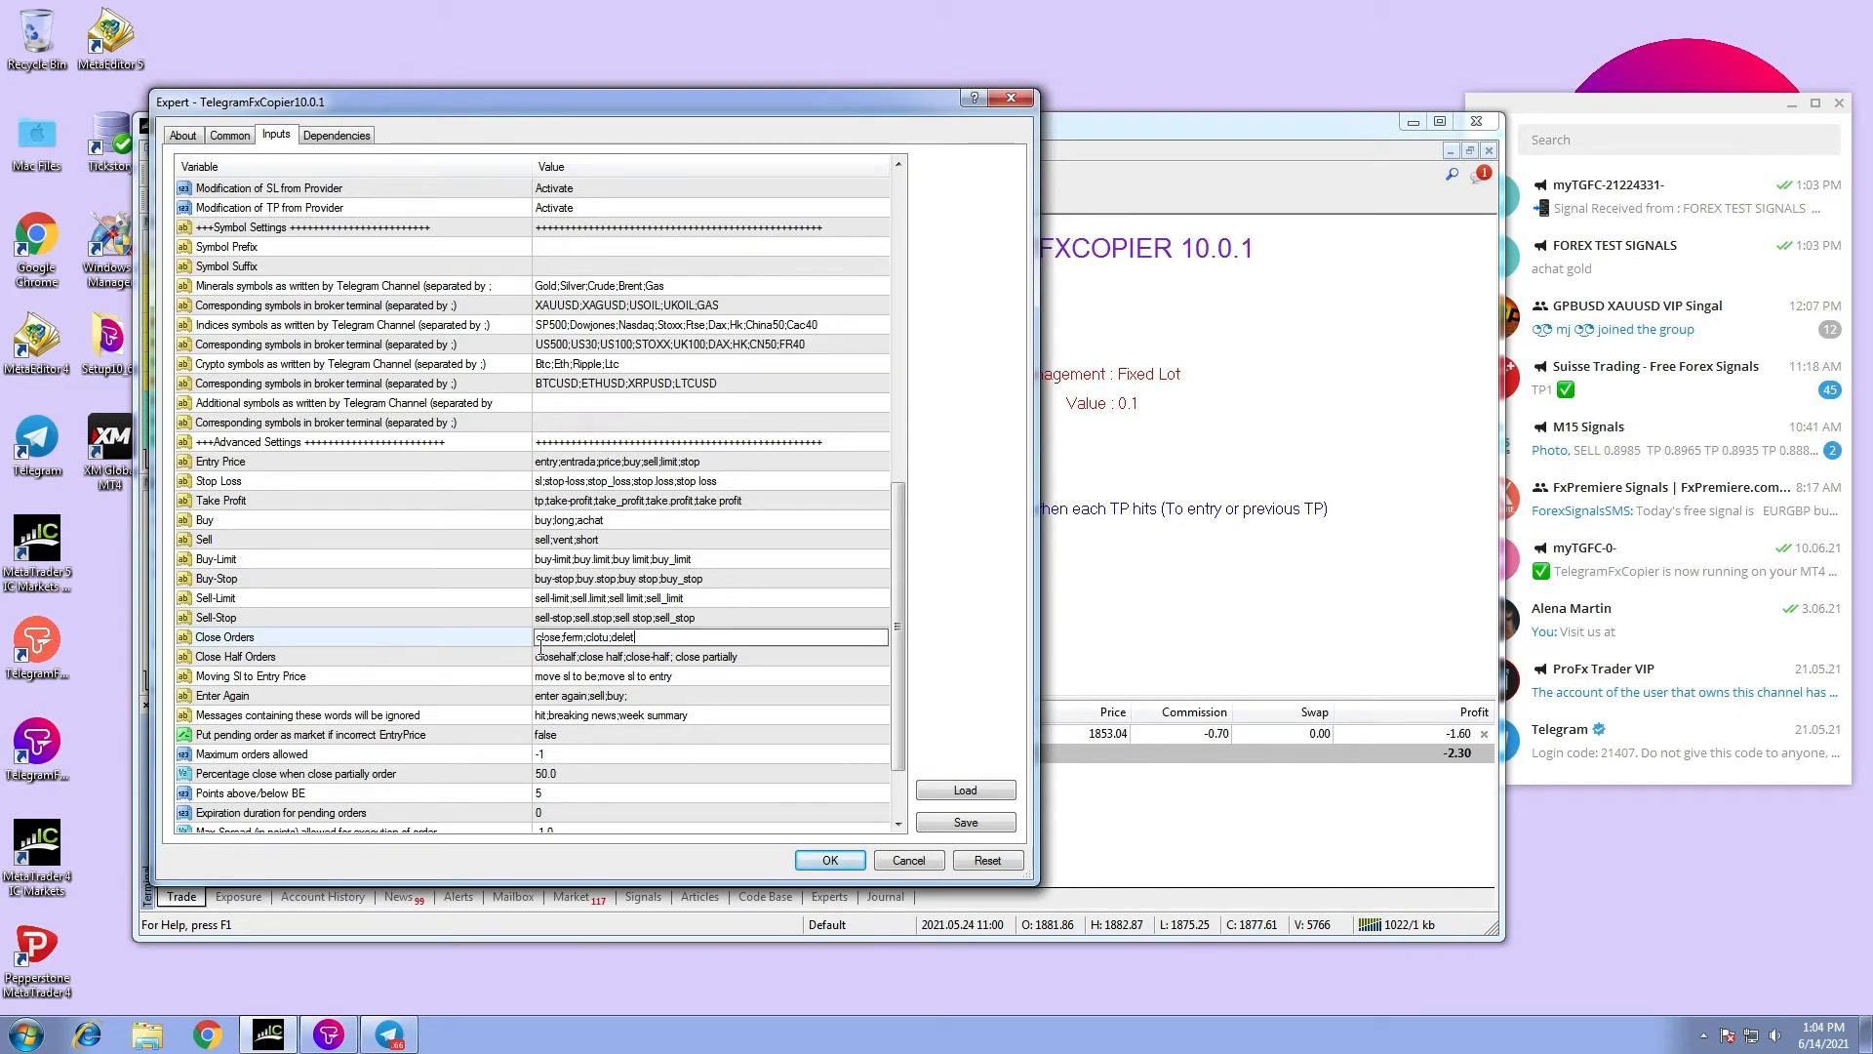
mouse_move(735, 595)
text(;)
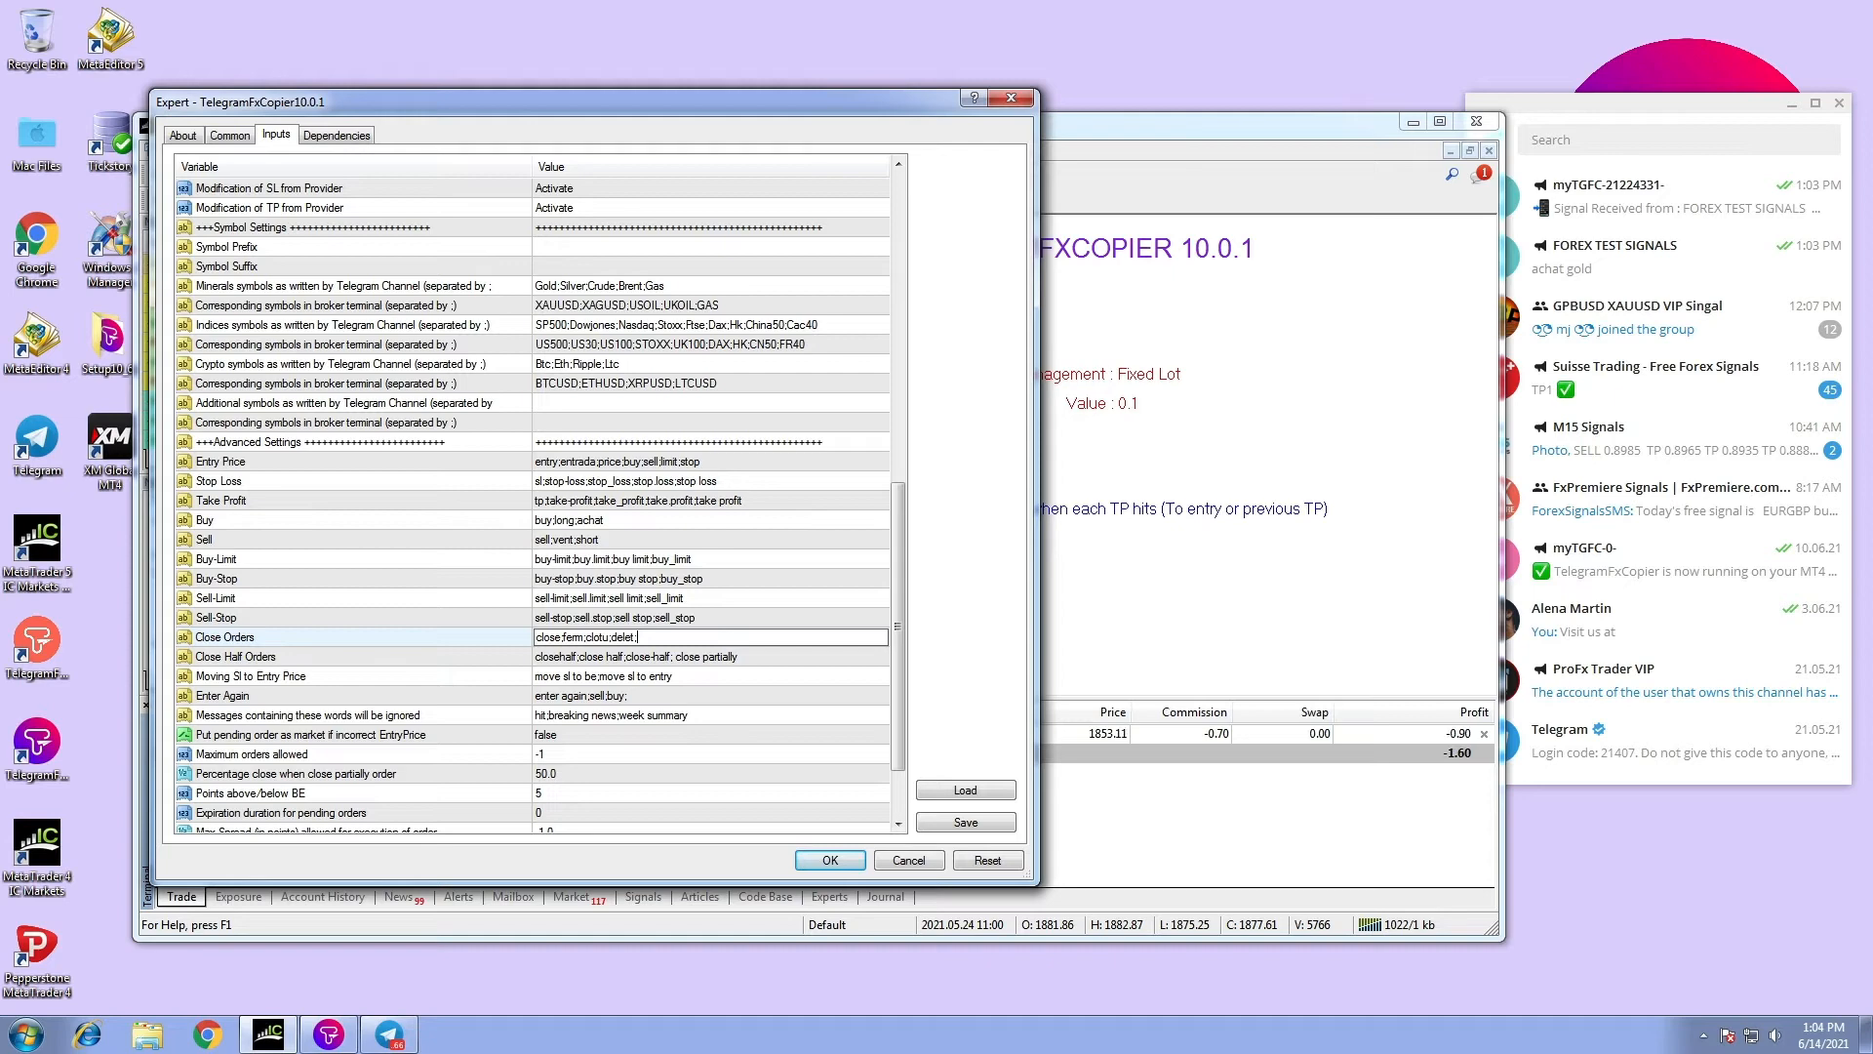
text(out)
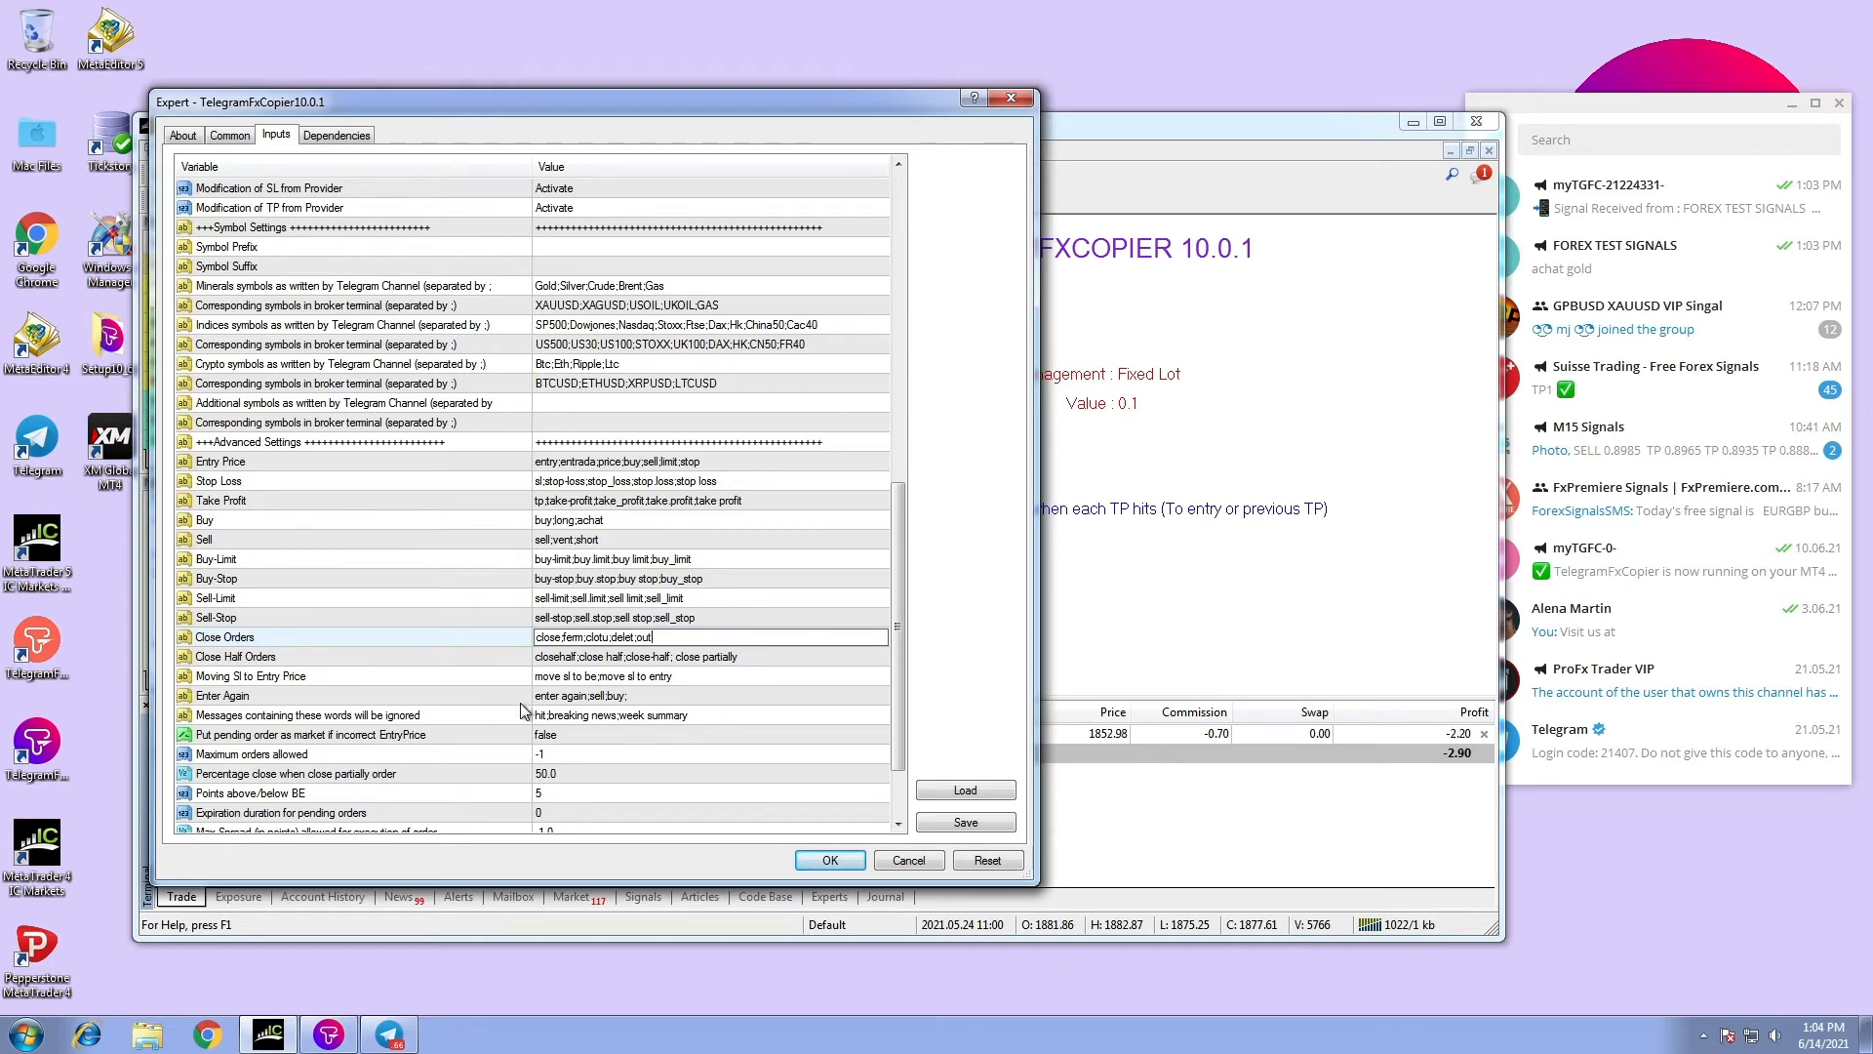